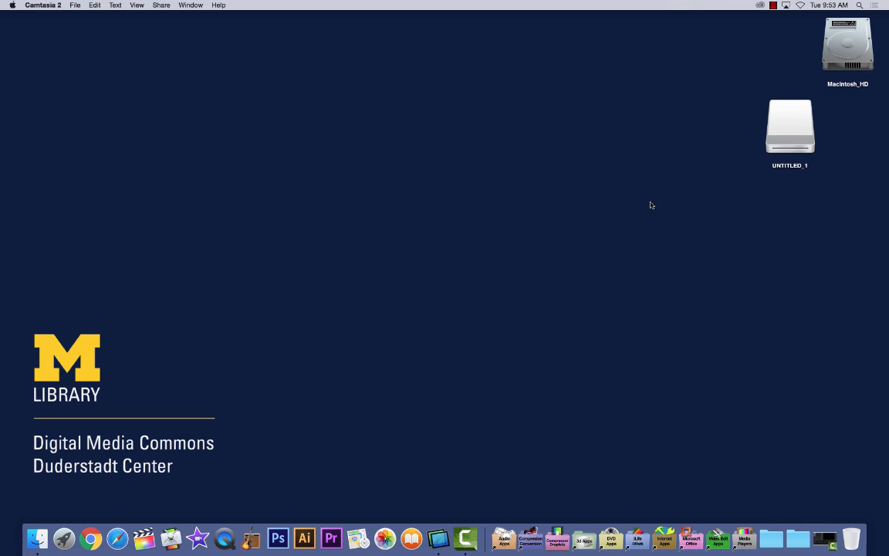
pyautogui.moveTo(654, 207)
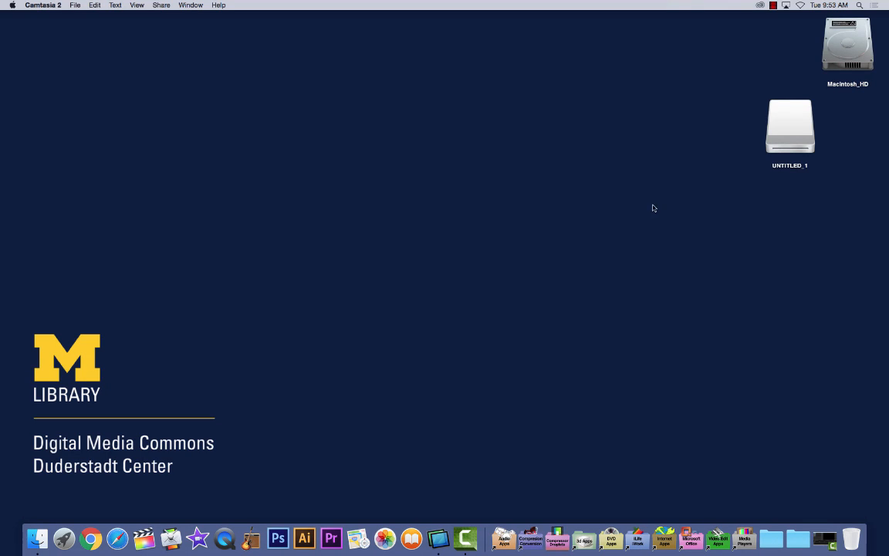
pyautogui.moveTo(673, 192)
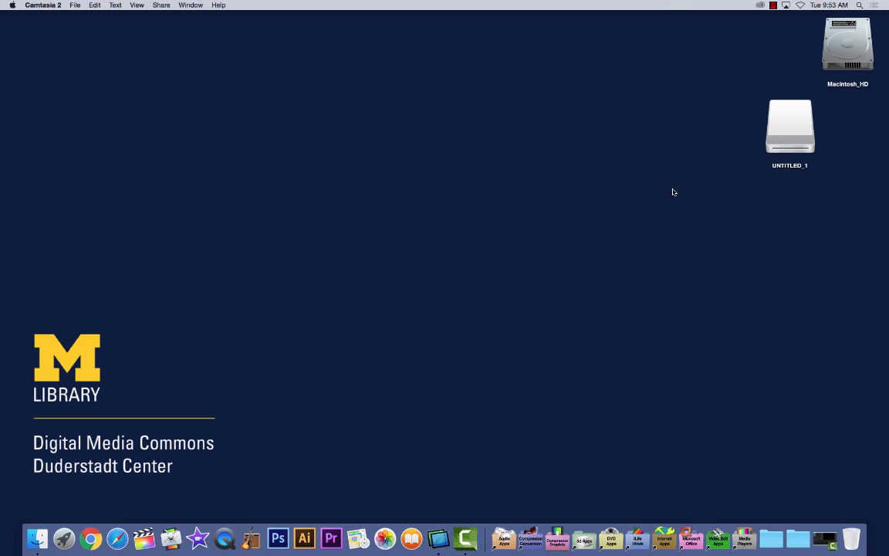
pyautogui.moveTo(790, 123)
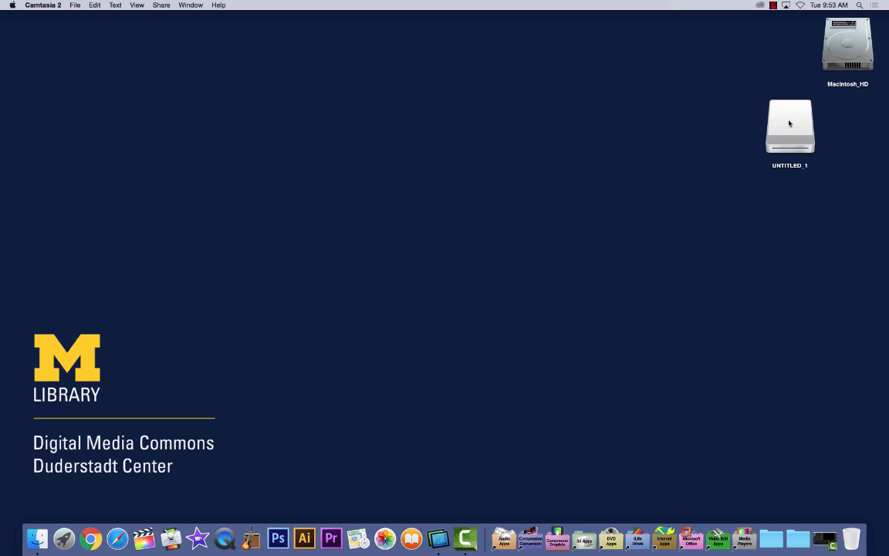
pyautogui.moveTo(794, 120)
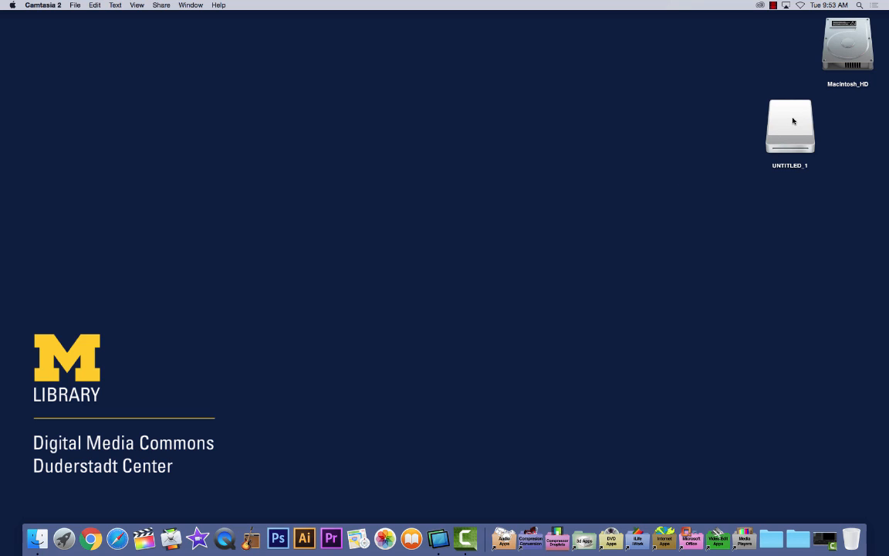
# Step: Select the UNTITLED_1 drive icon on the desktop before bringing up Spotlight
pyautogui.doubleClick(791, 127)
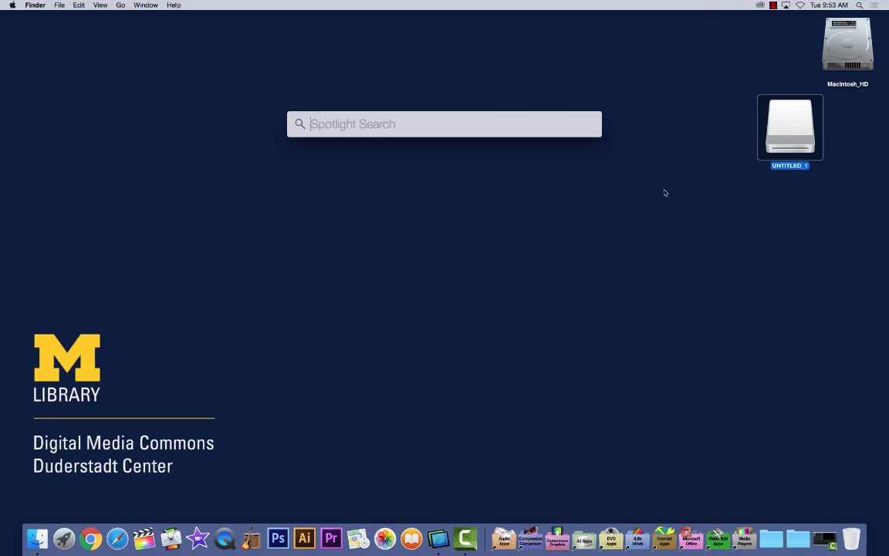
# Step: Launch Terminal via Spotlight by entering 'terminal'
pyautogui.write('terminal')
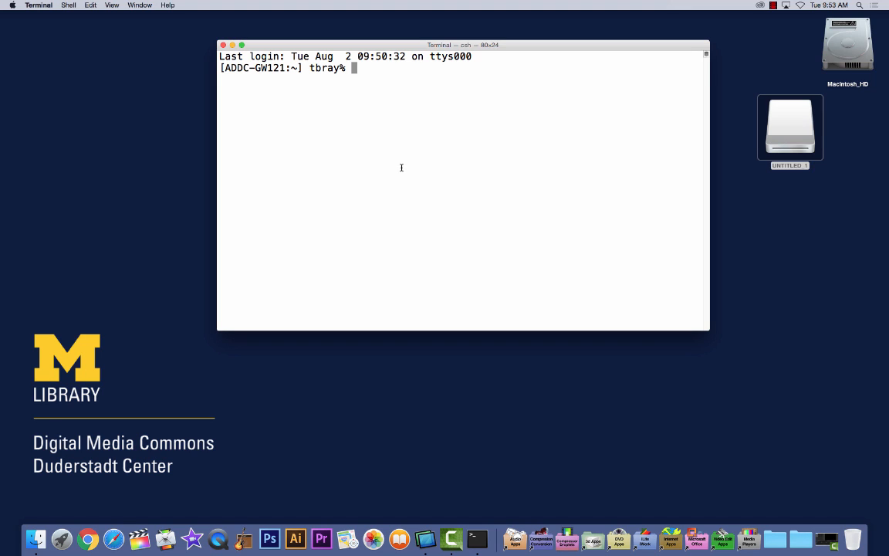
# Step: Change to /Volumes/UNTITLED_1 and run ls -al to list all files including hidden ones
pyautogui.write('cd /Volumes/UNTITLED_1')
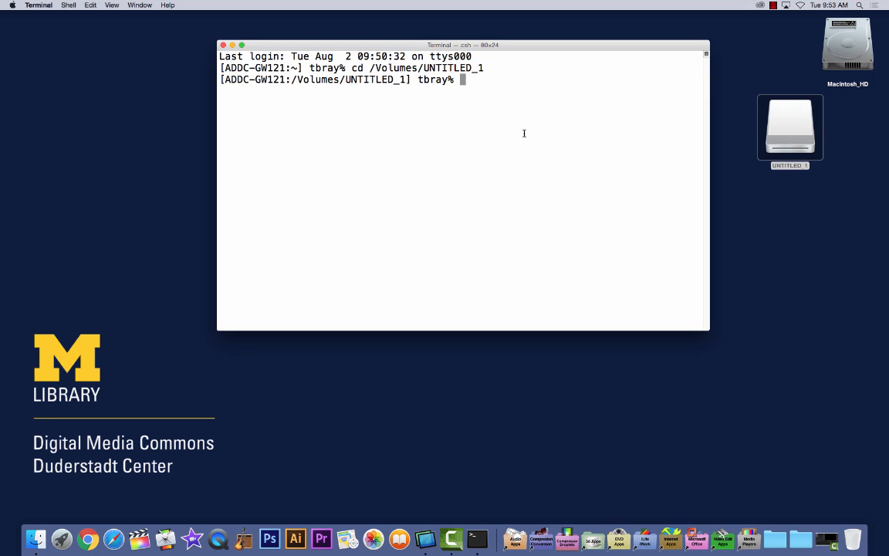
pyautogui.write('ls')
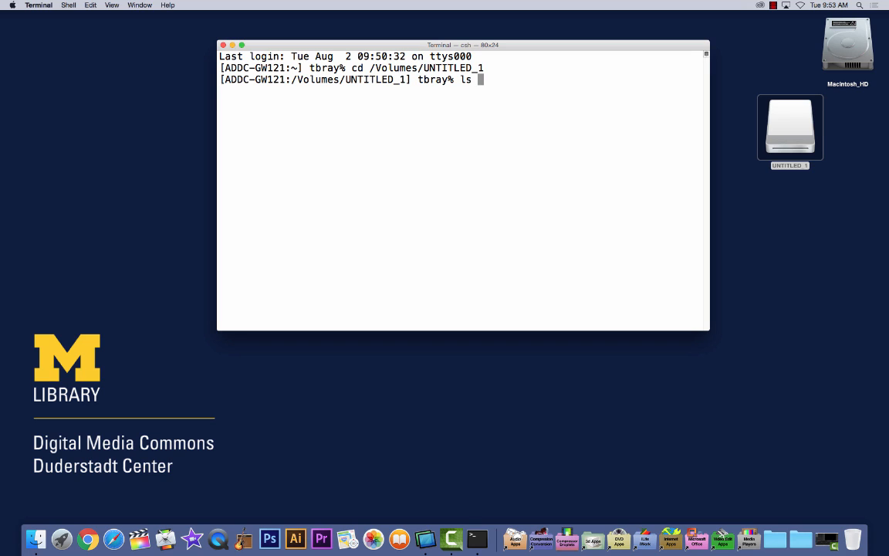
pyautogui.write('-al')
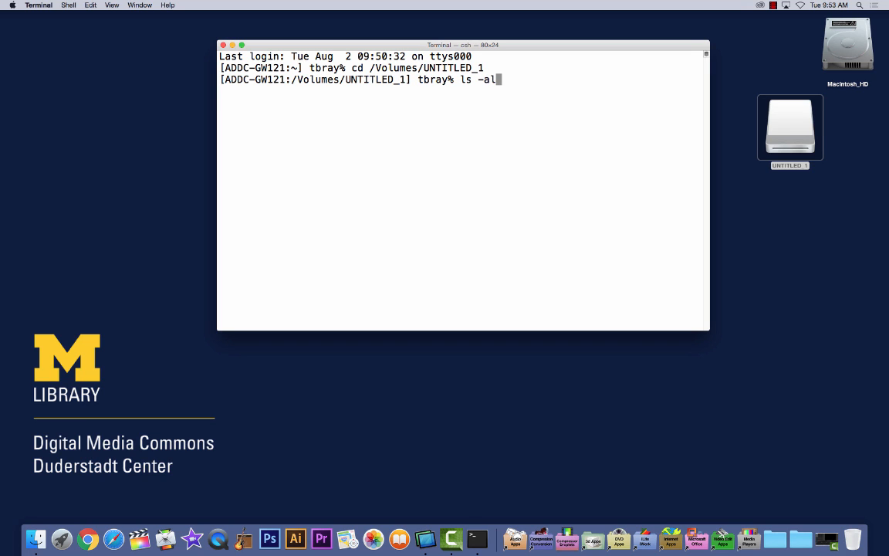
pyautogui.press('Return')
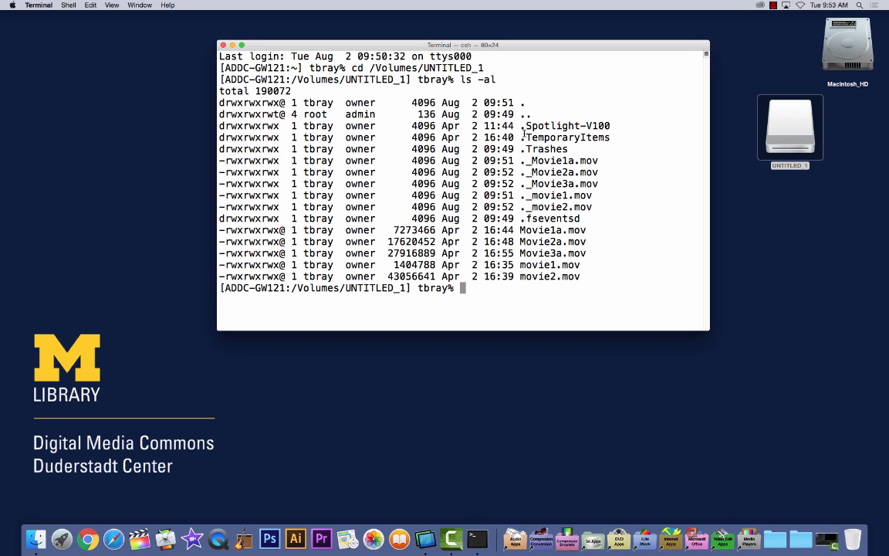
# Step: Run rm ._* to remove every hidden ._ file from the drive
pyautogui.moveTo(525, 160); pyautogui.dragTo(579, 198)
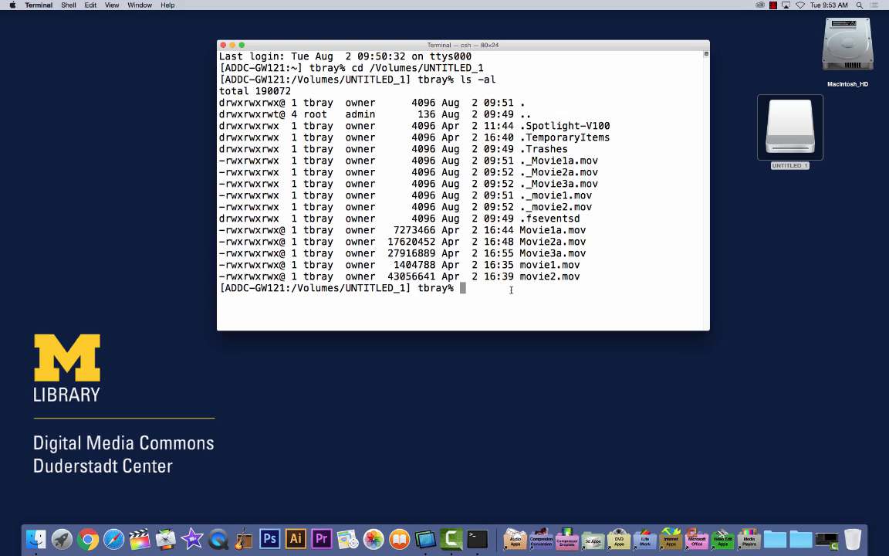
pyautogui.write('rm .')
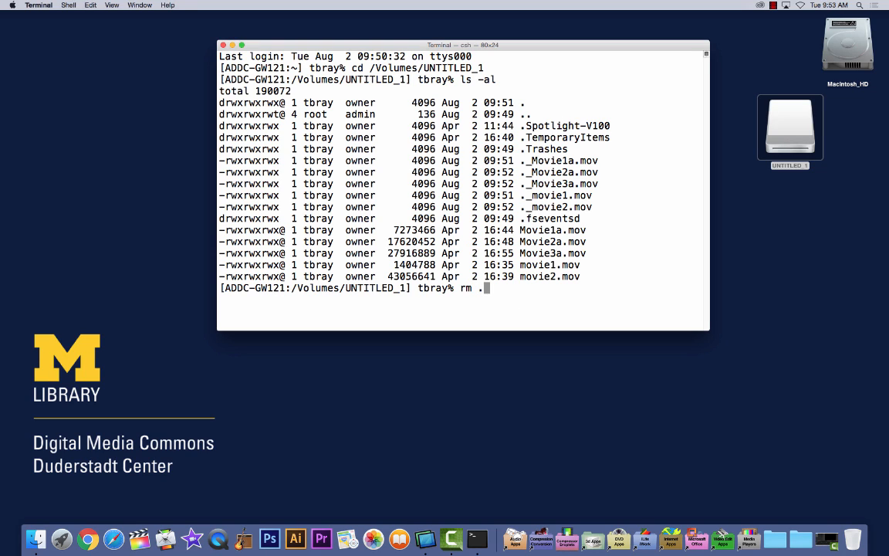
pyautogui.write('_*')
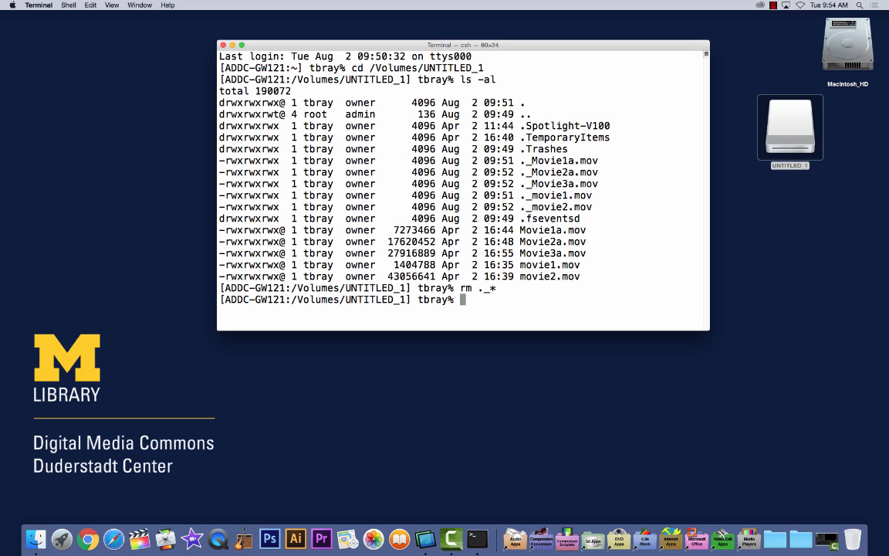
# Step: Run ls -al again to verify no ._ files remain among the movie files
pyautogui.write('ls')
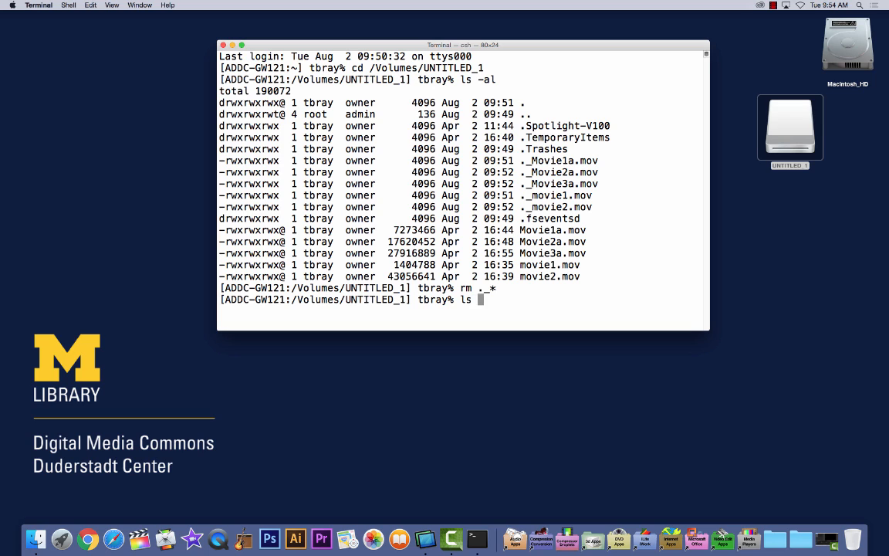
pyautogui.write('-a')
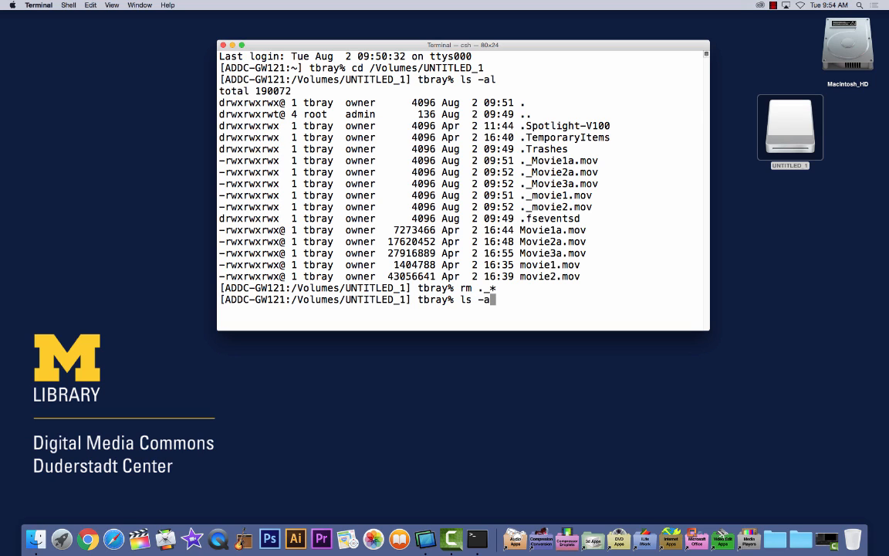
pyautogui.press('Return')
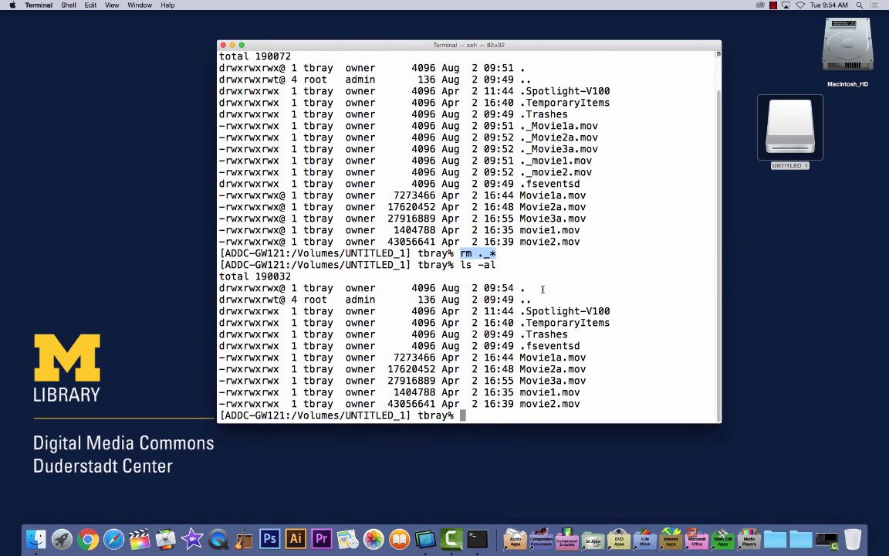
# Step: Run exit to end the shell session and close the Terminal window
pyautogui.write('e')
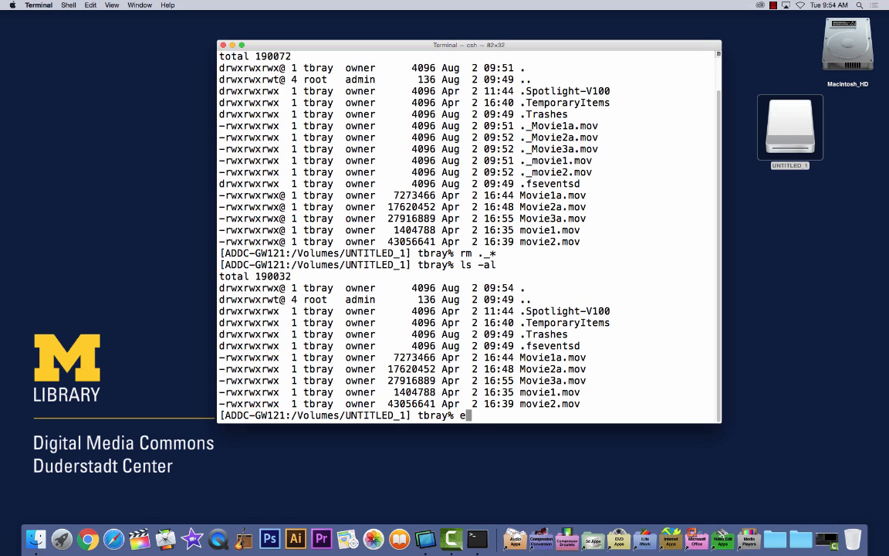
pyautogui.write('xit')
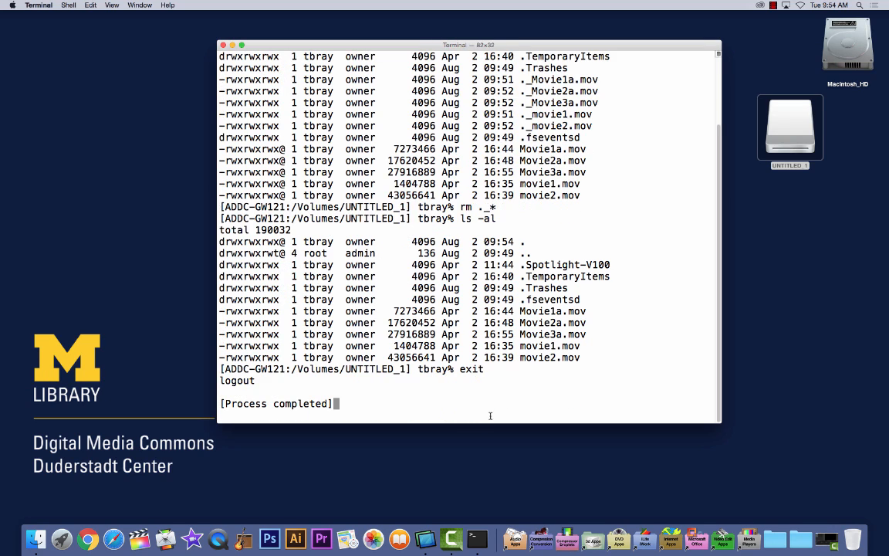
pyautogui.click(224, 44)
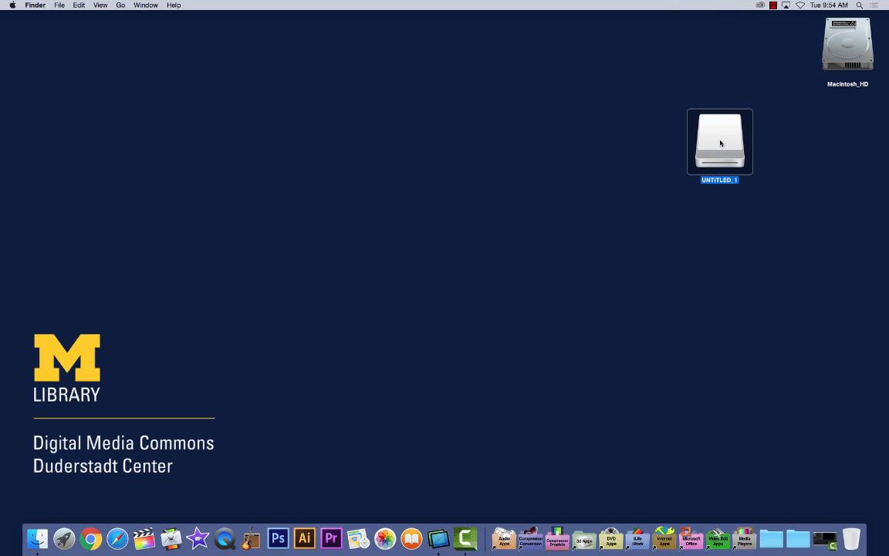
pyautogui.moveTo(732, 147)
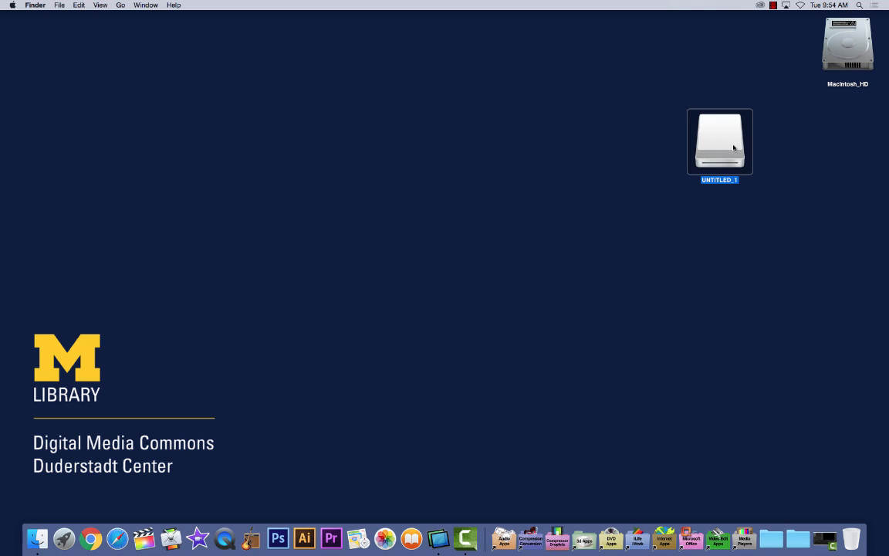